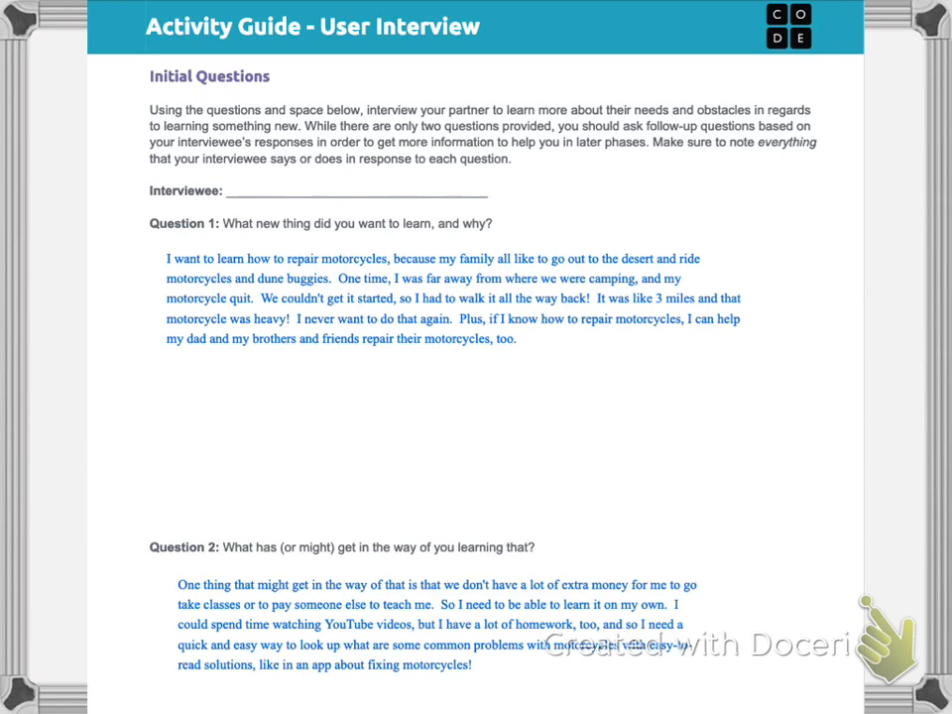
- Underline the Activity Guide title in red and highlight the Question 1 prompt in green
left_click_drag(149, 42, 485, 41)
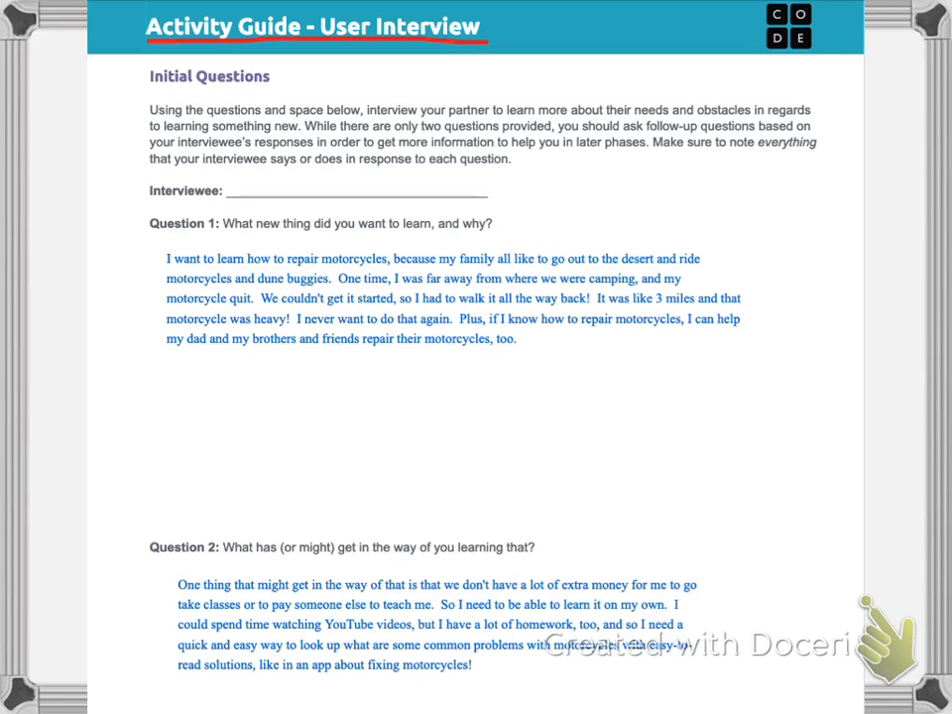
left_click_drag(148, 222, 525, 222)
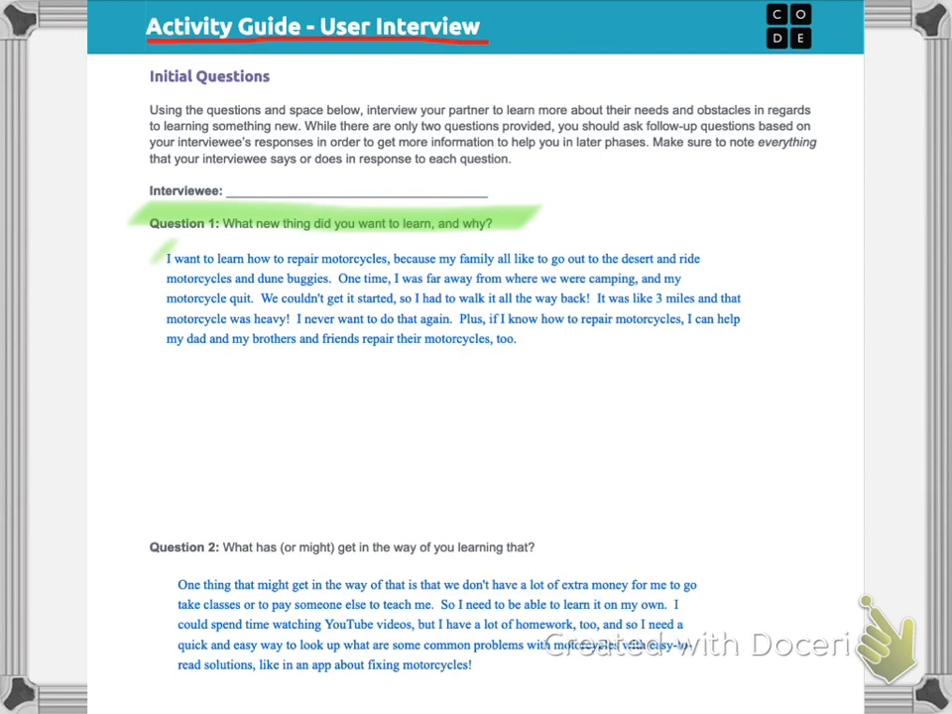
- Highlight 'I want to learn how to repair motorcycles' in green and underline it in red
left_click_drag(168, 259, 396, 259)
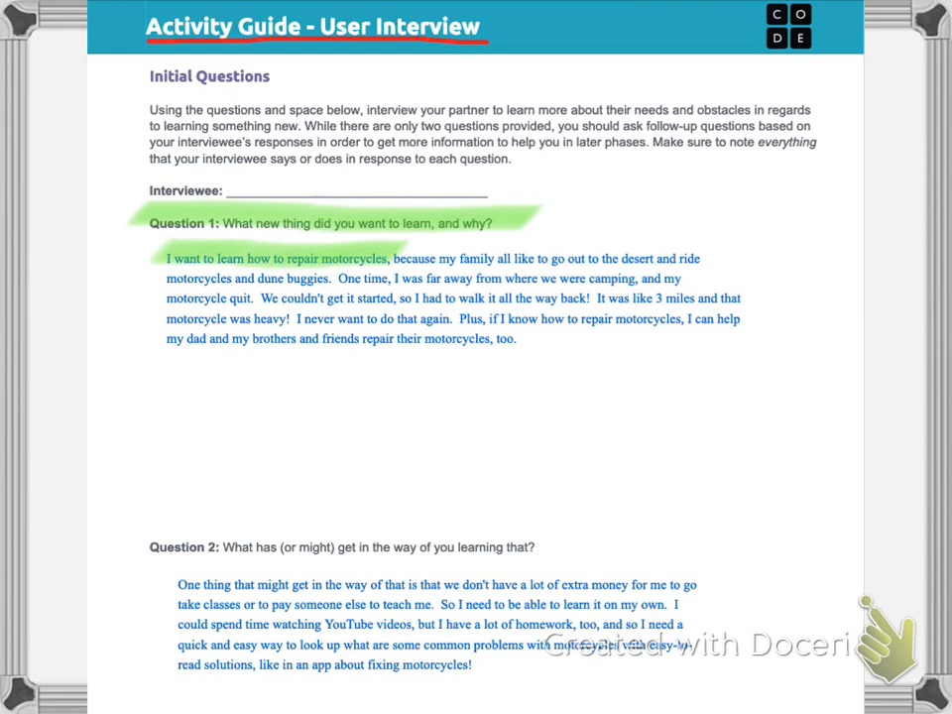
left_click_drag(164, 264, 387, 265)
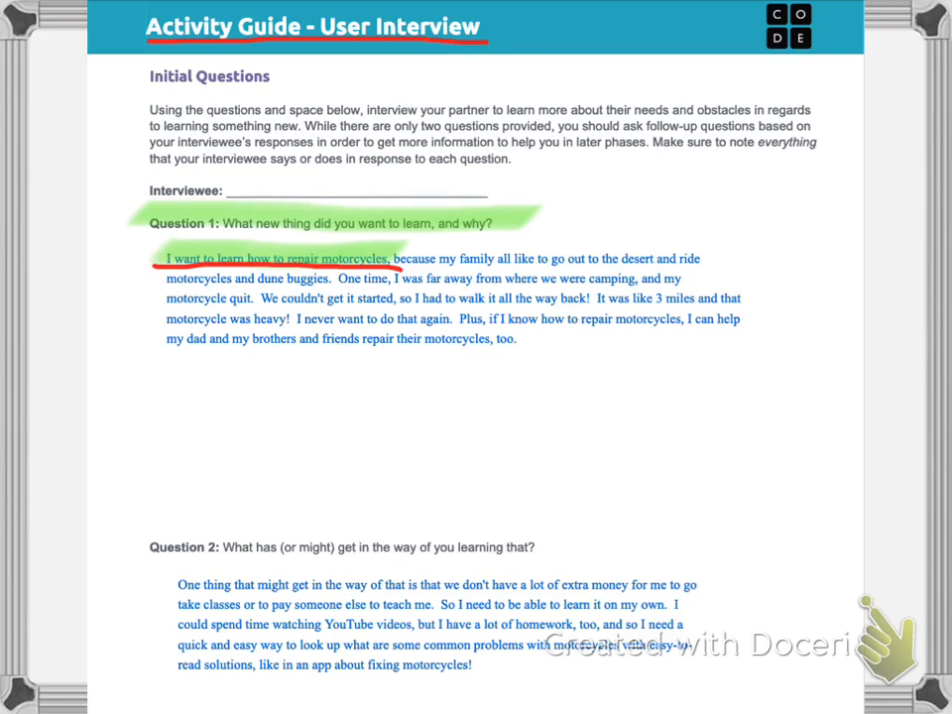
- Draw a red margin line beside the answer and underline 'It was like 3 miles' and the closing sentences
left_click_drag(778, 230, 783, 365)
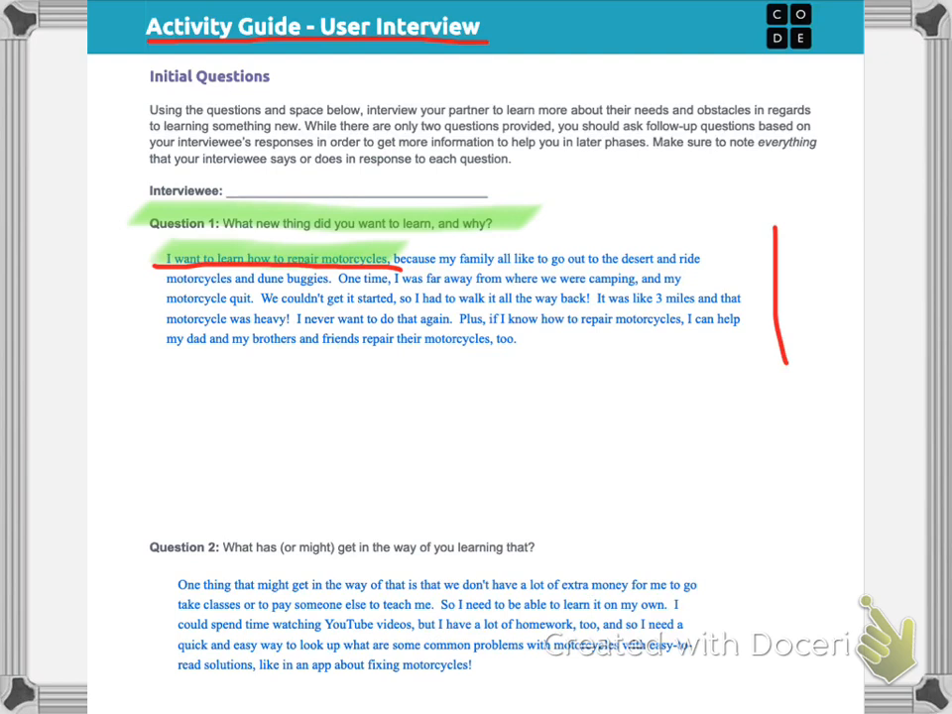
left_click_drag(596, 308, 696, 307)
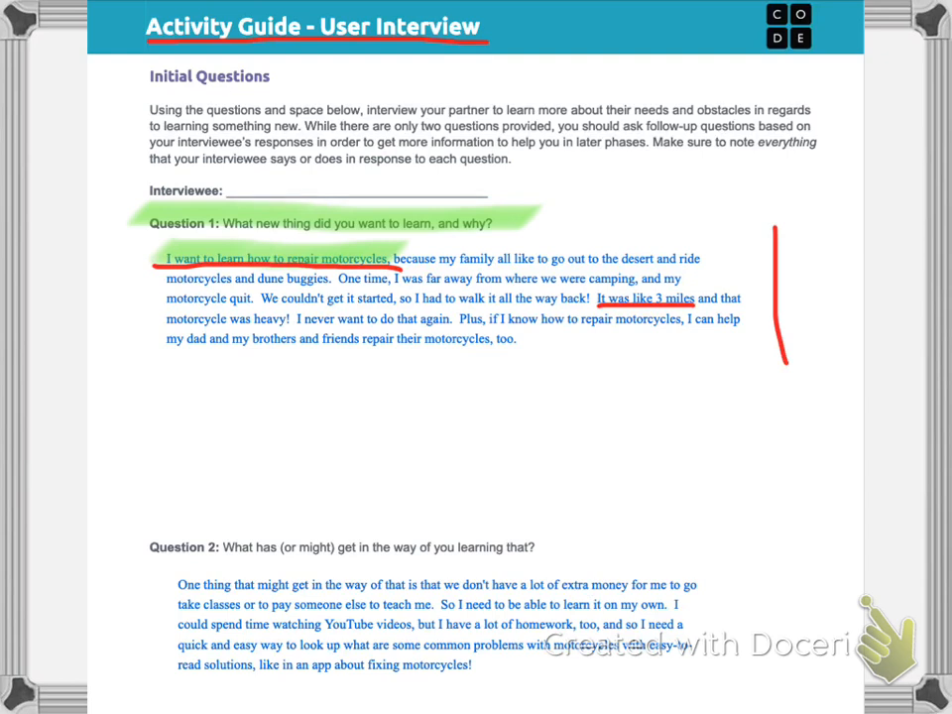
left_click_drag(462, 329, 740, 329)
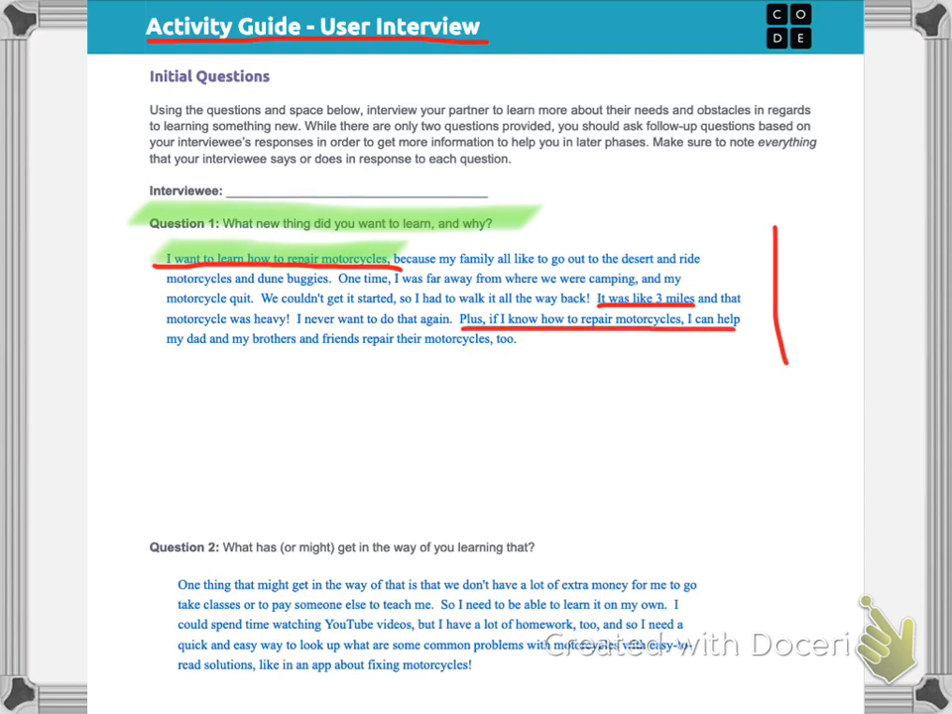
left_click_drag(171, 352, 520, 353)
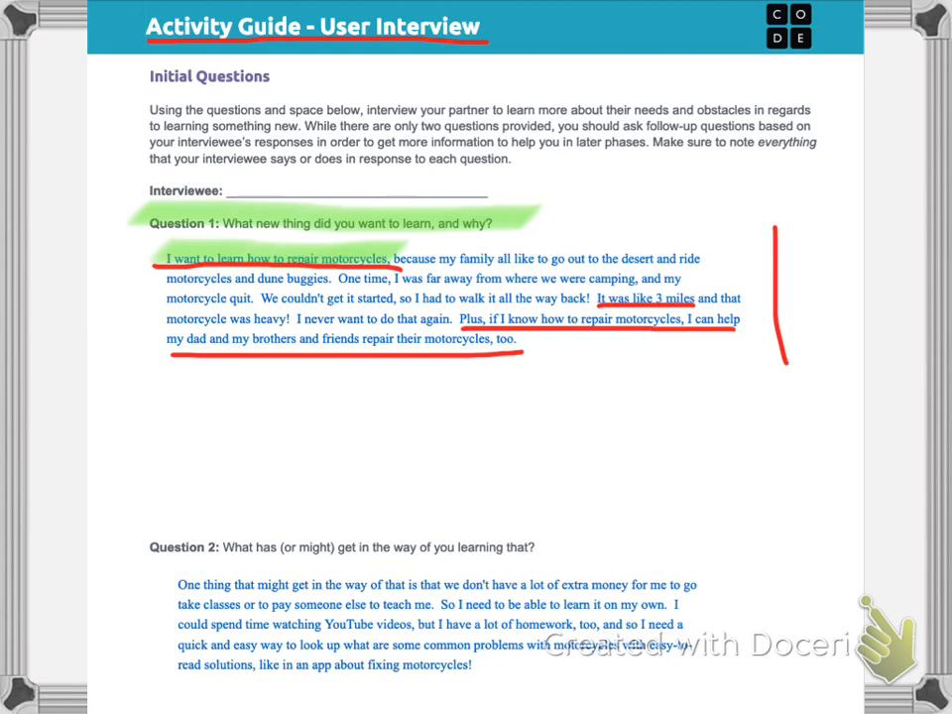
- Underline the Question 1 prompt in red and circle 'and why?'
left_click_drag(149, 236, 308, 238)
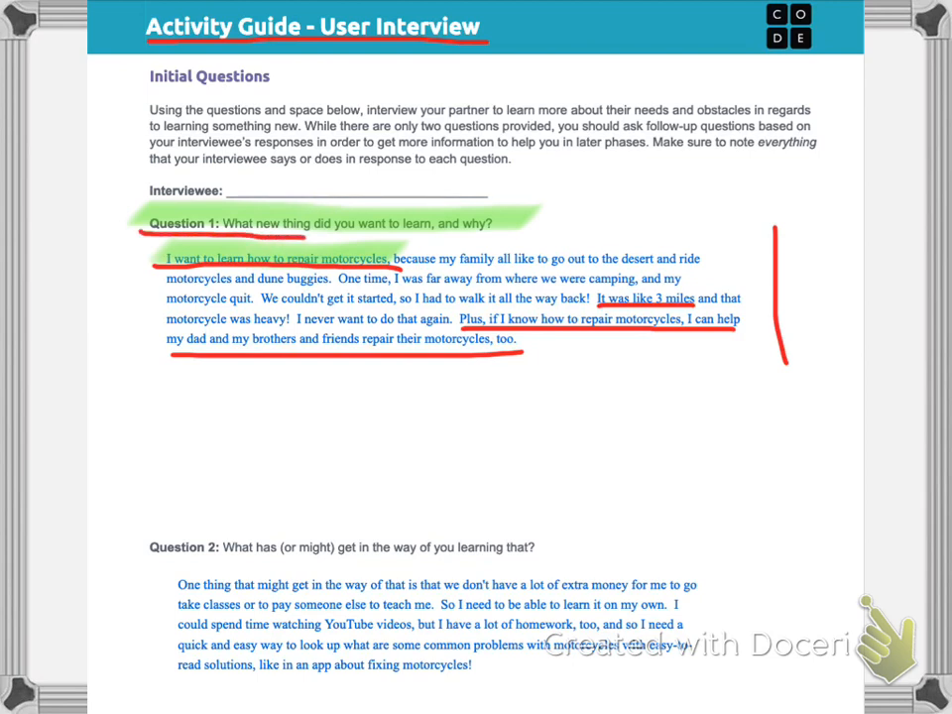
left_click_drag(297, 238, 486, 223)
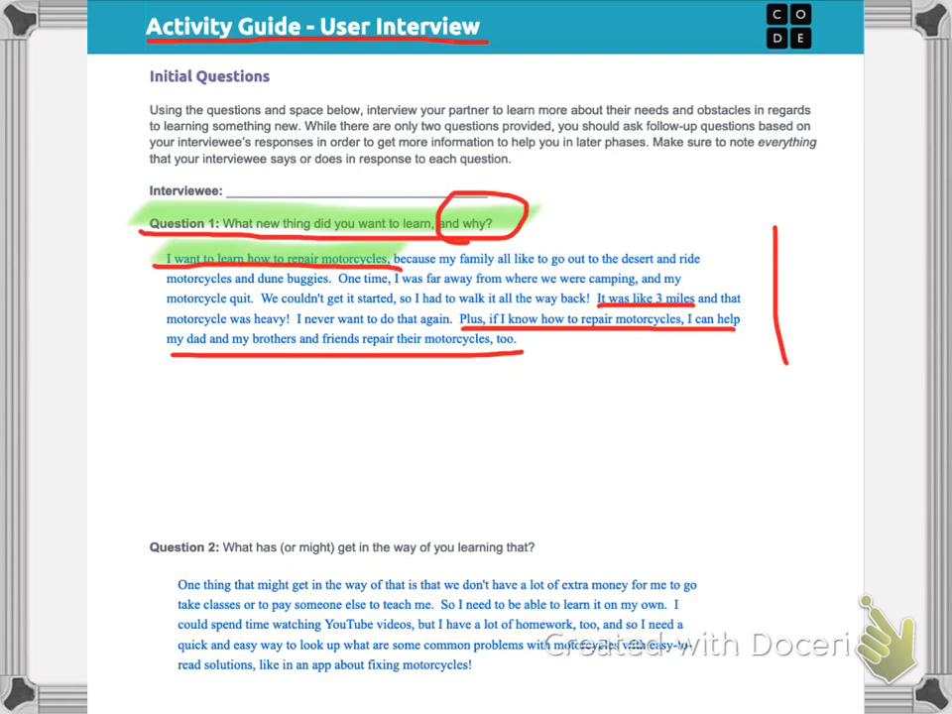
- Underline the whole Question 2 prompt in red and advance to the Developing Follow-up Questions page
left_click_drag(147, 570, 177, 570)
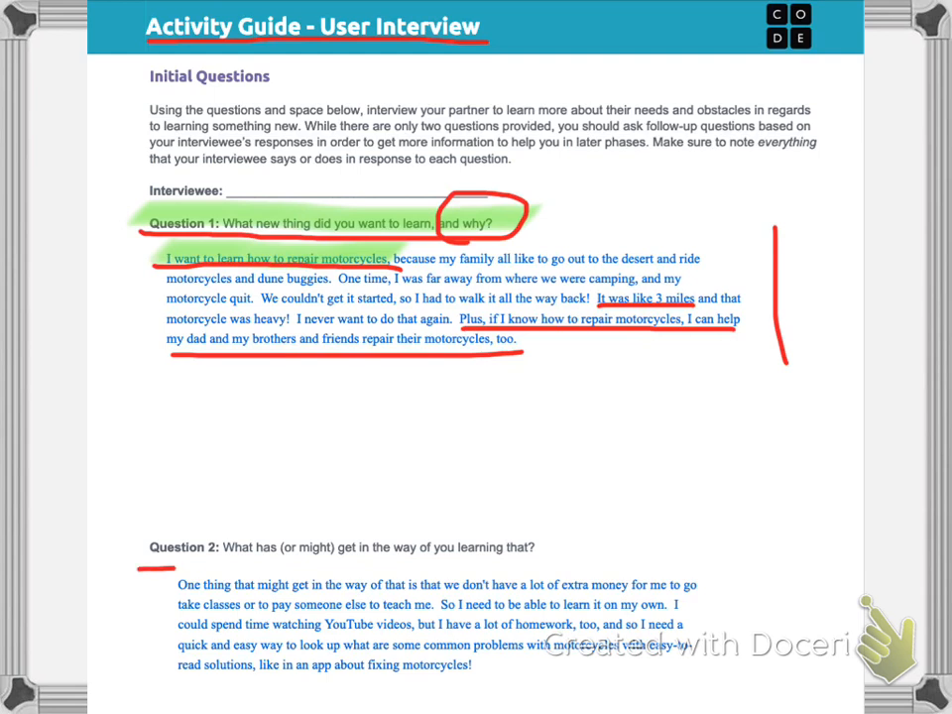
left_click_drag(149, 567, 544, 564)
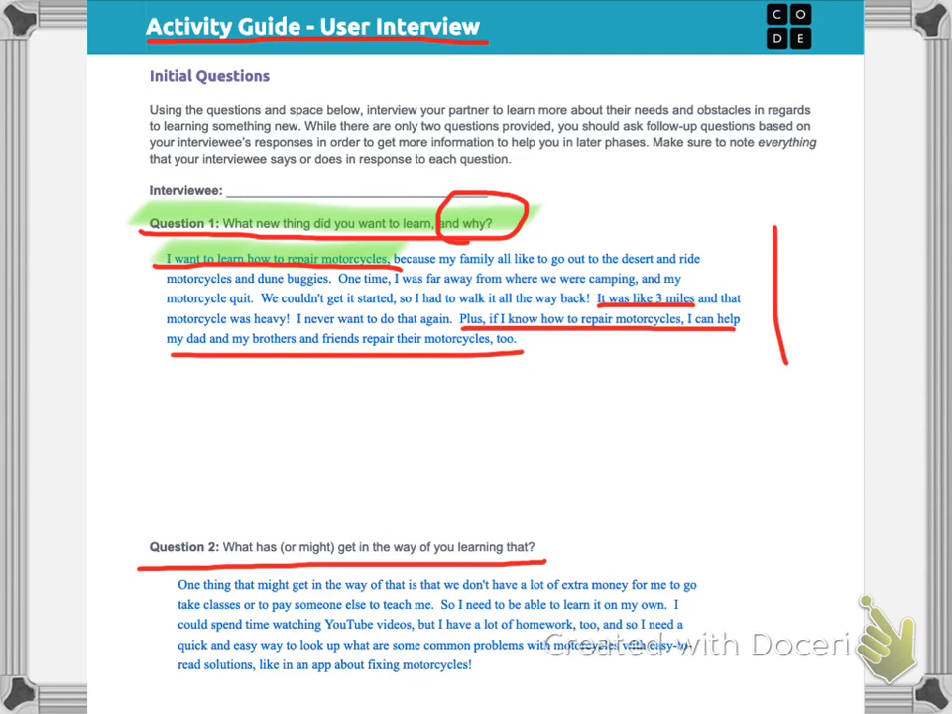
left_click_drag(176, 584, 417, 584)
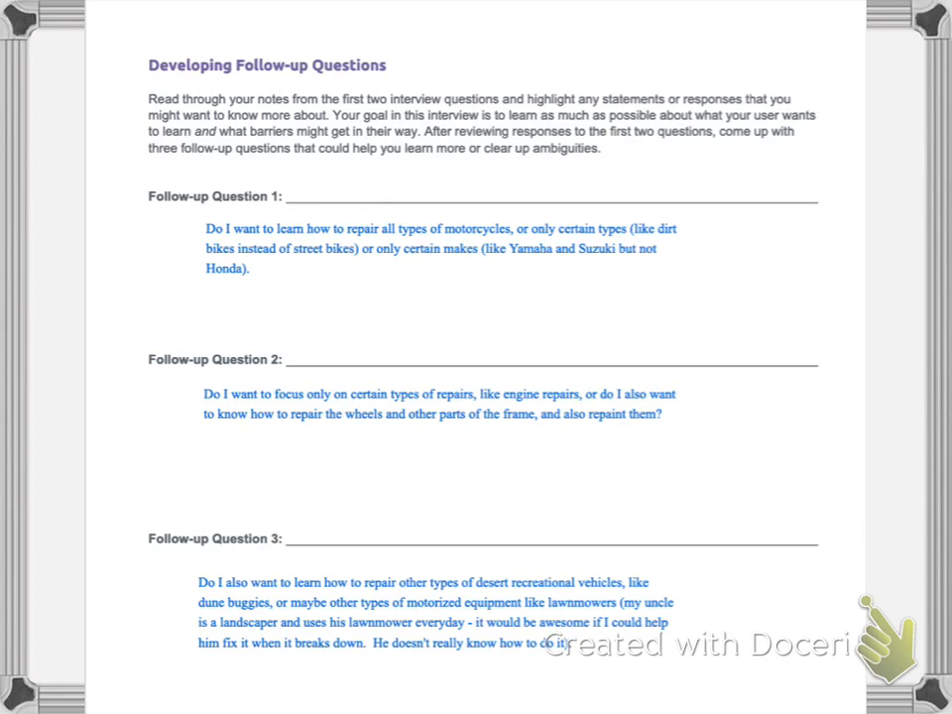
- Highlight the three Follow-up Question labels green, bracket answer 1 and underline 'all types' in red
left_click_drag(148, 195, 253, 195)
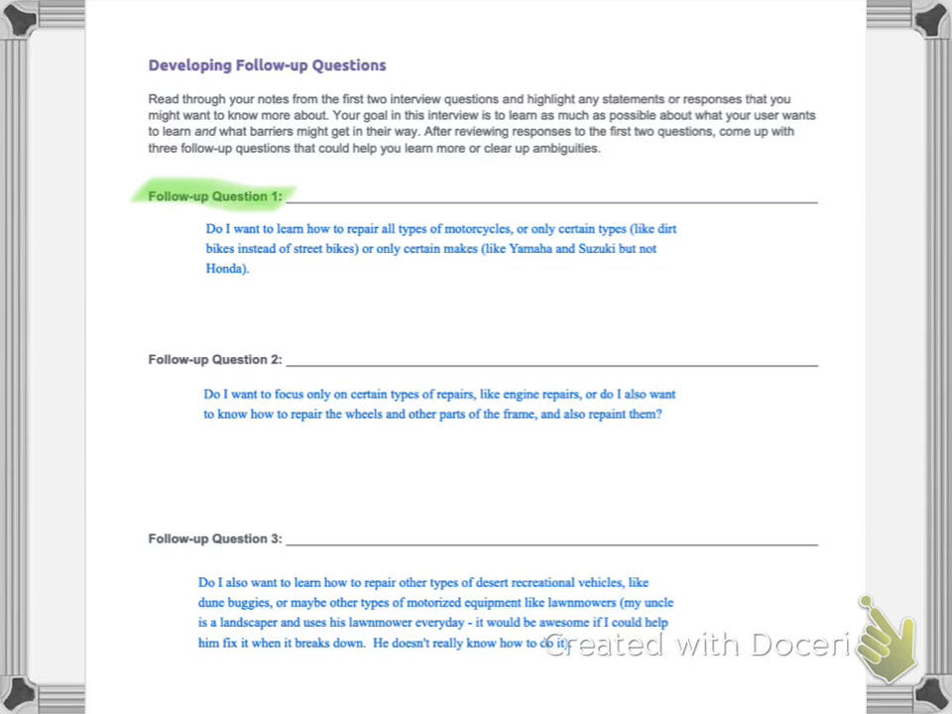
left_click_drag(184, 223, 183, 288)
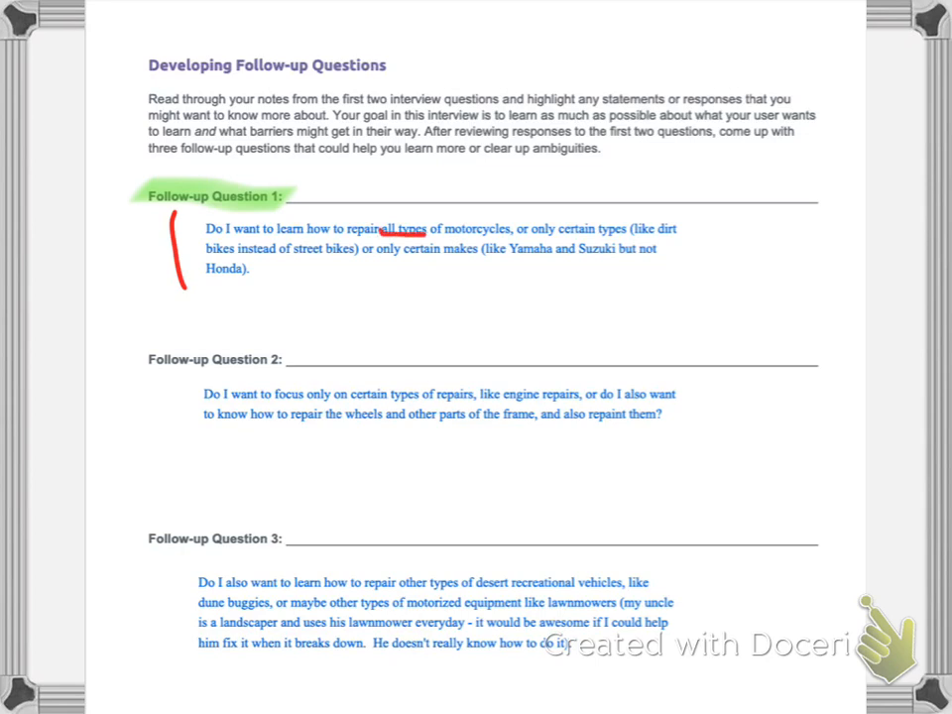
left_click_drag(382, 240, 421, 239)
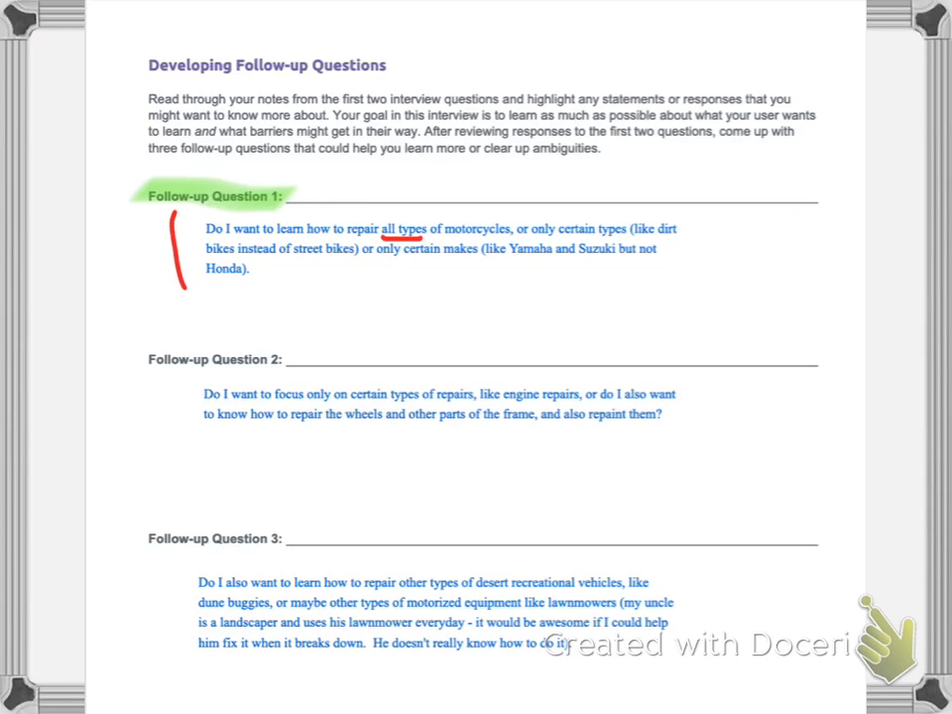
left_click_drag(132, 359, 287, 352)
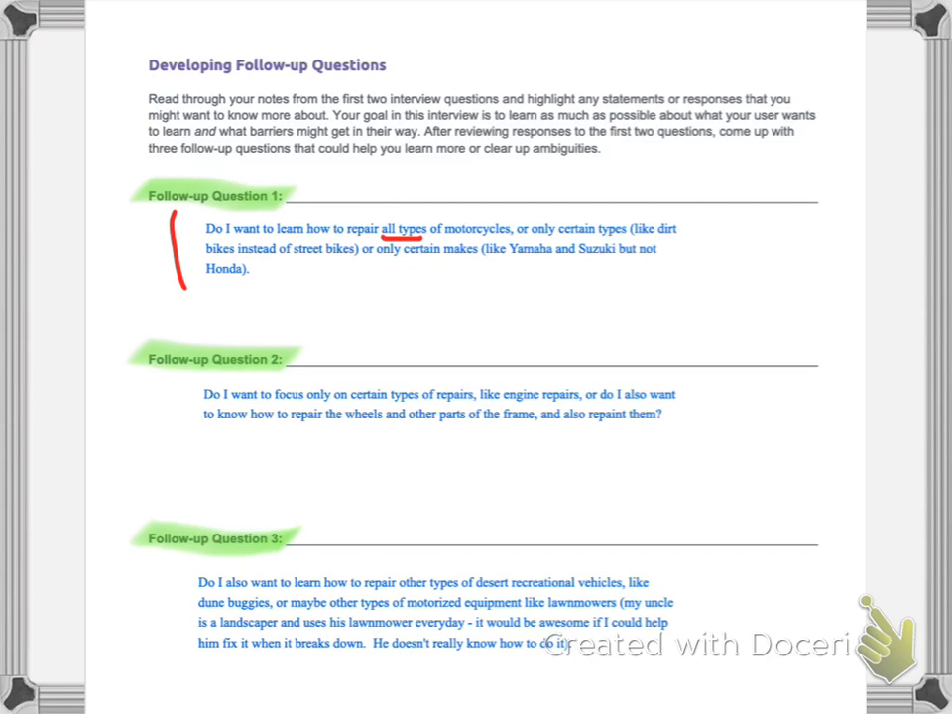
- Draw a red vertical bracket beside the Follow-up Question 2 answer and a second margin line below
left_click_drag(180, 392, 181, 436)
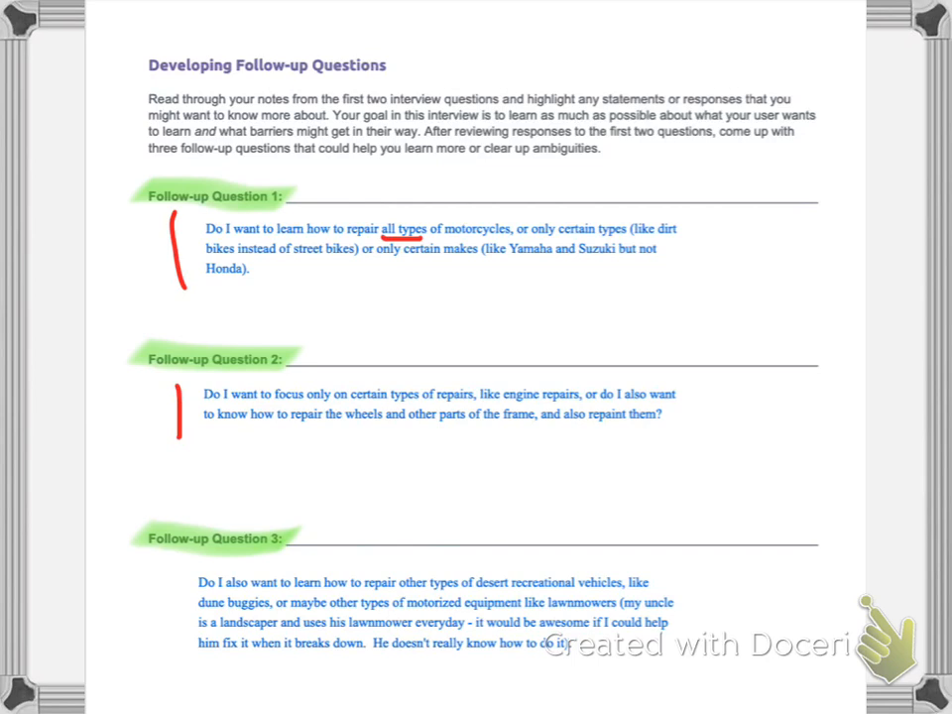
left_click_drag(166, 570, 166, 666)
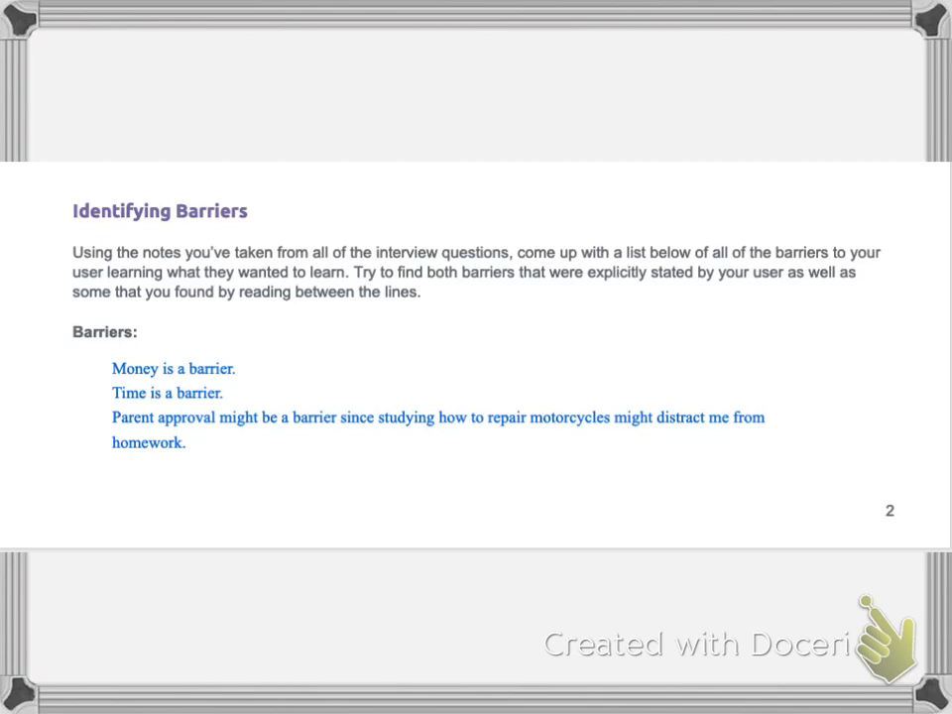
- Underline the Identifying Barriers heading and Money, Time barriers in red, bracketing the barriers list
left_click_drag(61, 228, 89, 226)
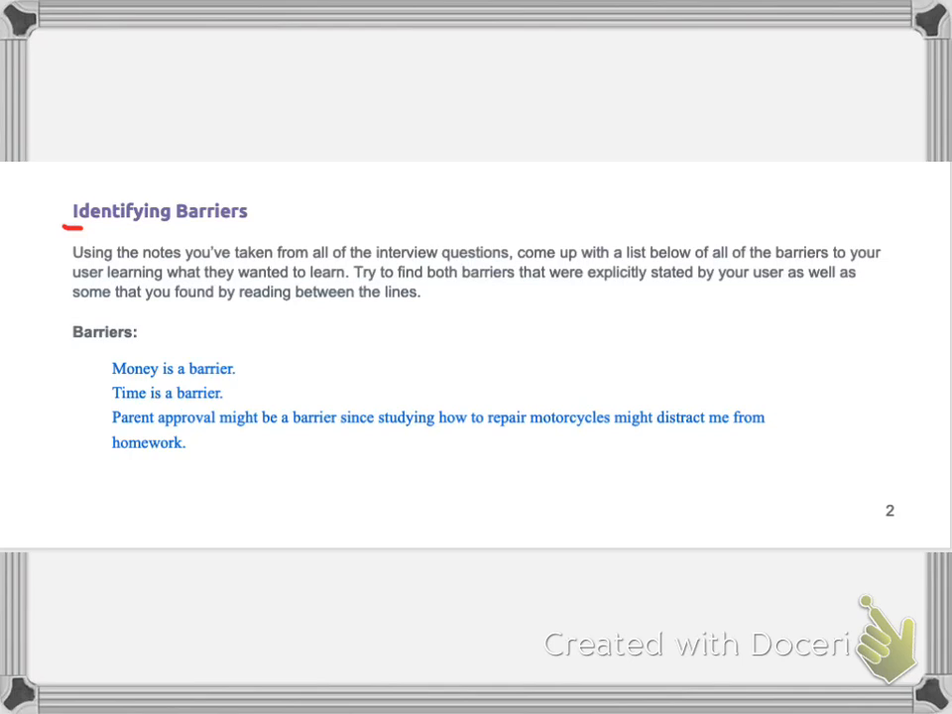
left_click_drag(74, 230, 260, 230)
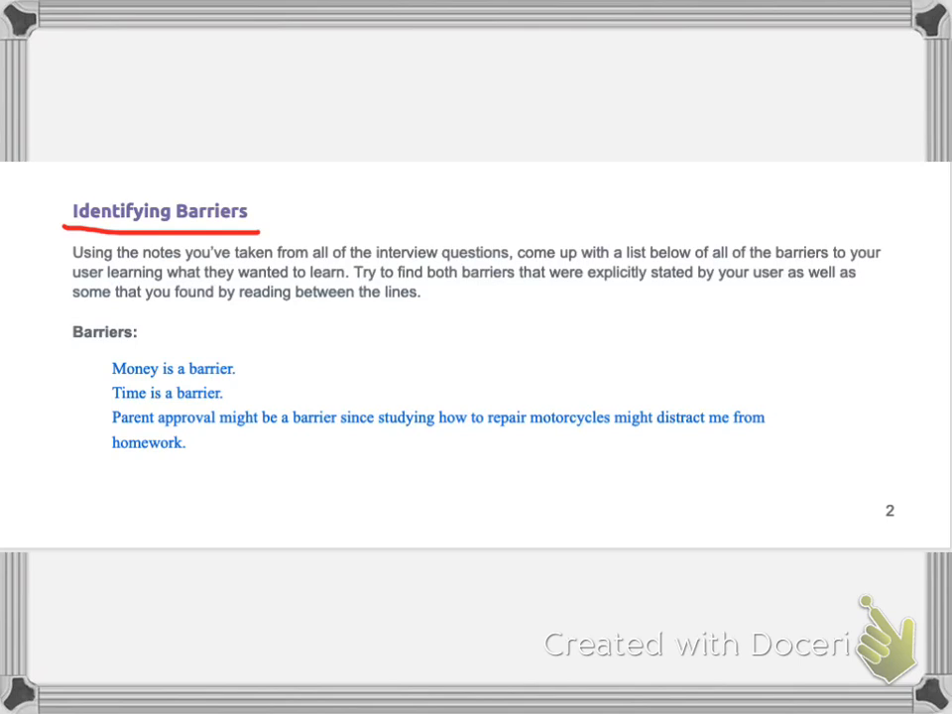
left_click_drag(75, 352, 76, 419)
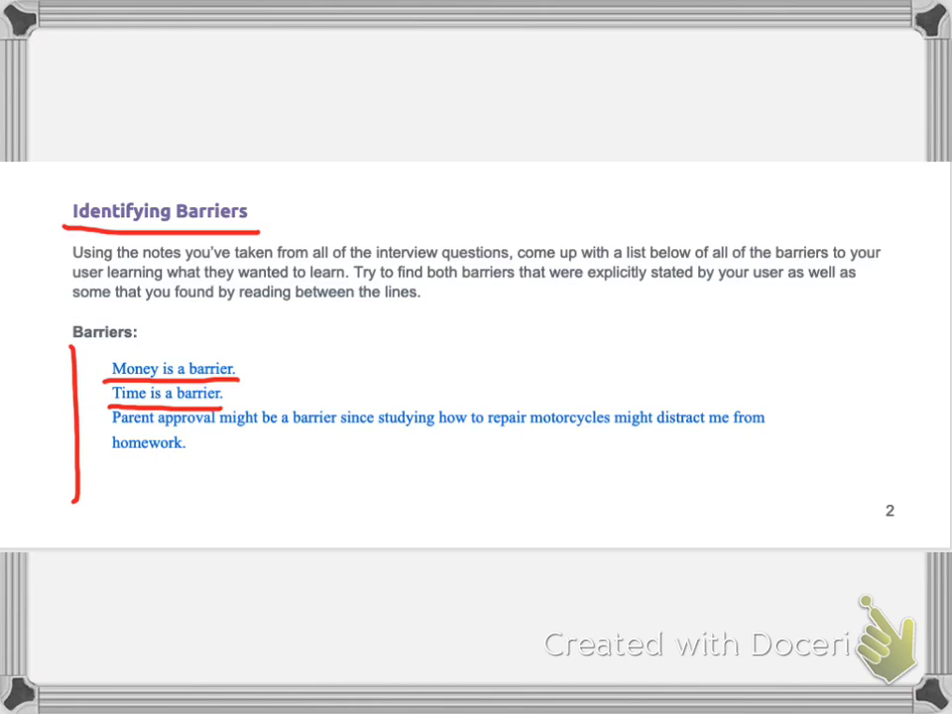
left_click_drag(109, 423, 211, 424)
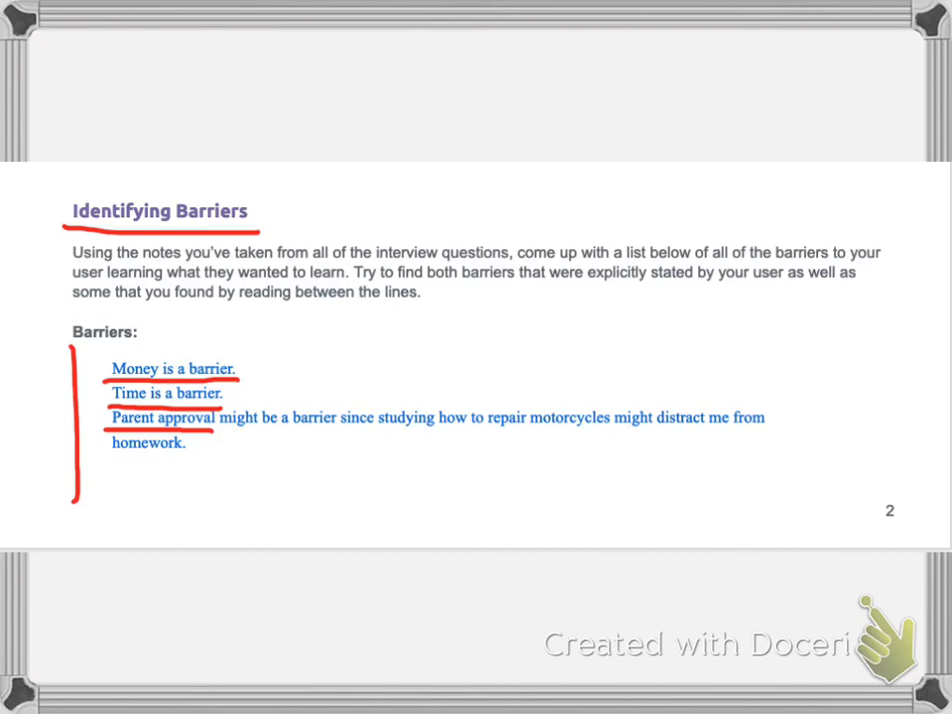
scroll("down", 3)
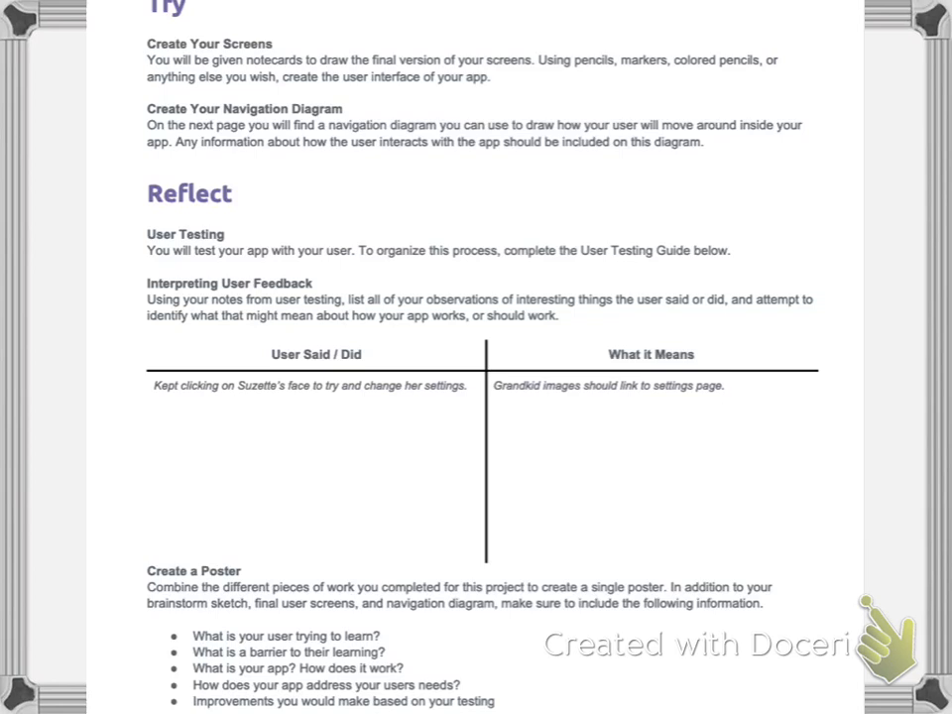
- Cross out the Try and Reflect page with two large diagonal red strokes forming an X
left_click_drag(164, 15, 734, 659)
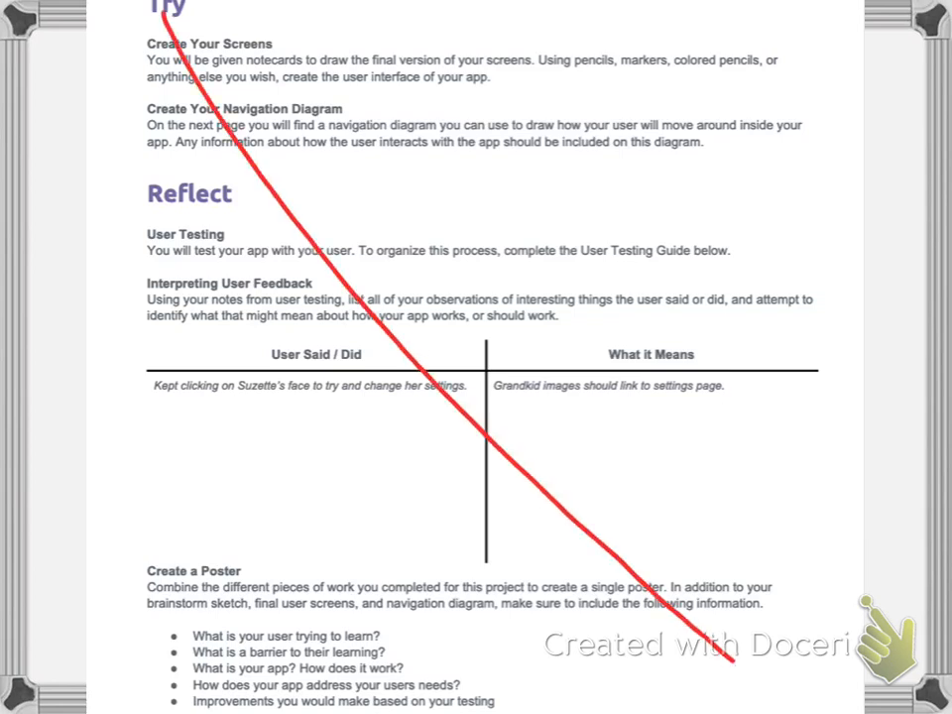
left_click_drag(188, 685, 788, 15)
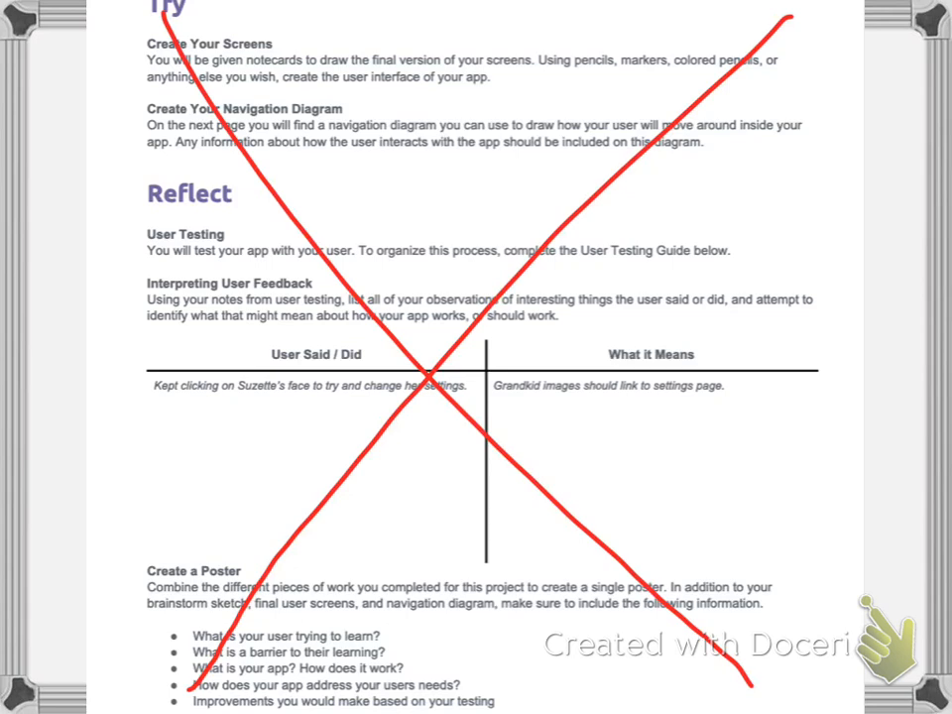
left_click_drag(148, 20, 198, 10)
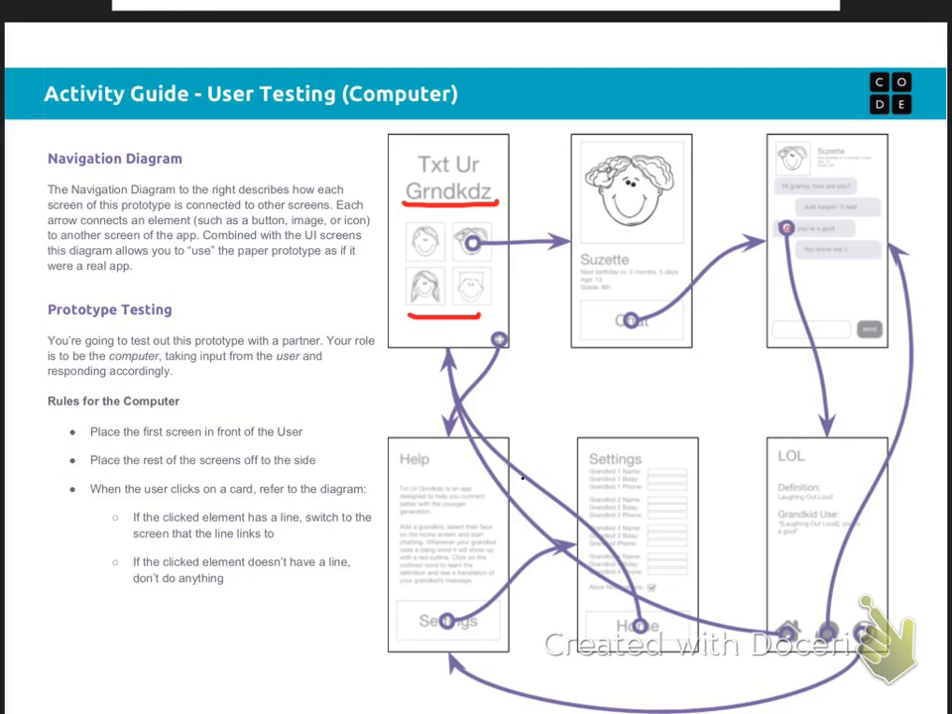
- Box the grandkid face and Chat element, trace their arrows and underline the Help screen text in red
left_click_drag(454, 213, 491, 263)
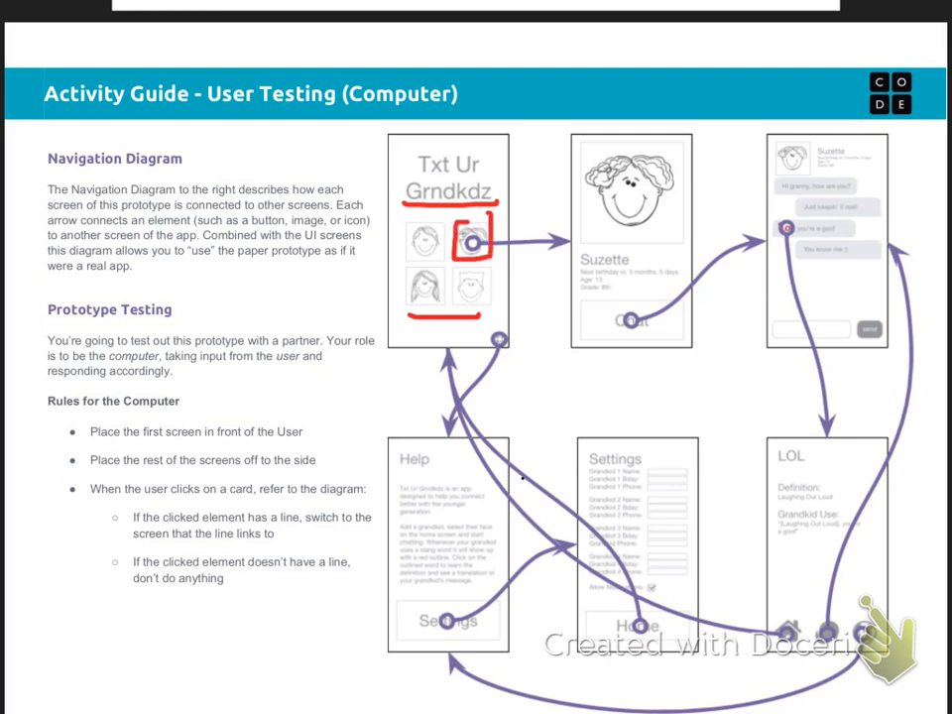
left_click_drag(491, 237, 550, 238)
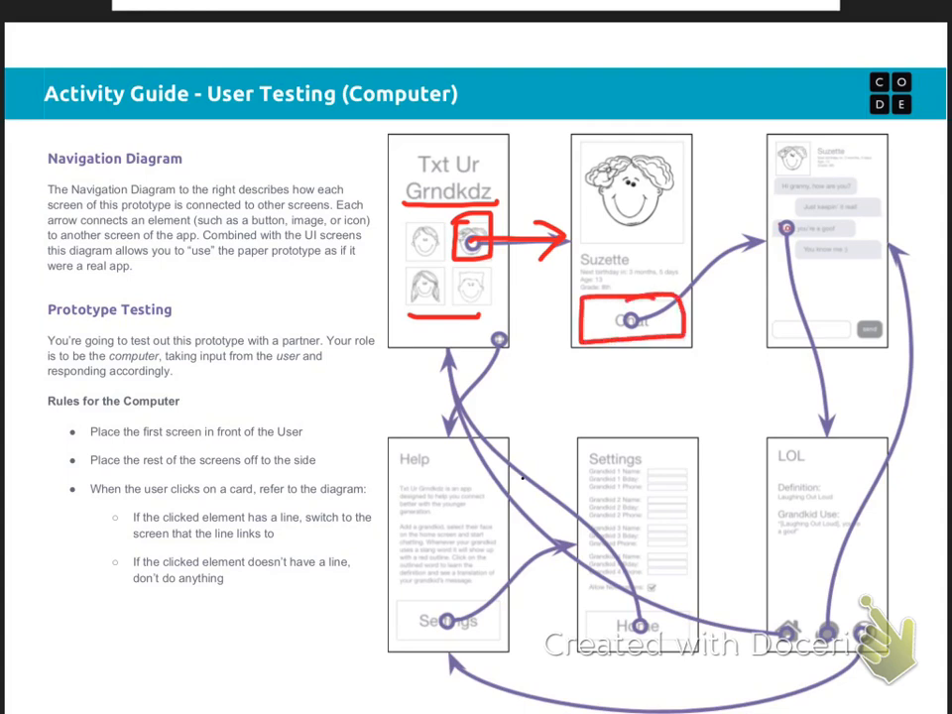
left_click_drag(654, 317, 764, 233)
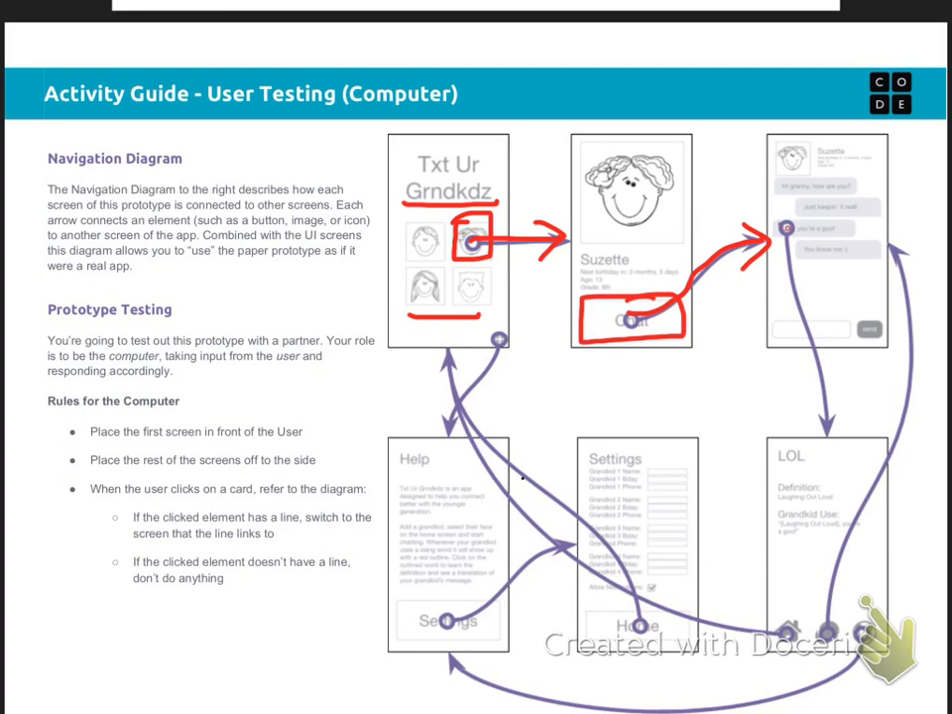
left_click_drag(395, 466, 431, 590)
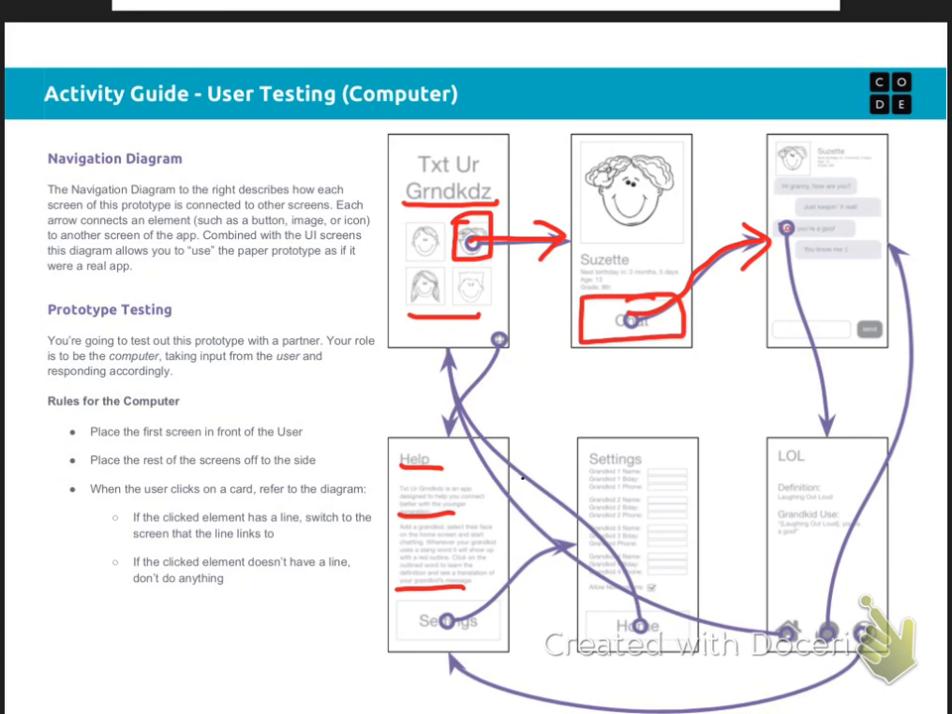
- Number the six screens 1–6, mark the remaining links and circle the profile screen
left_click_drag(535, 193, 675, 84)
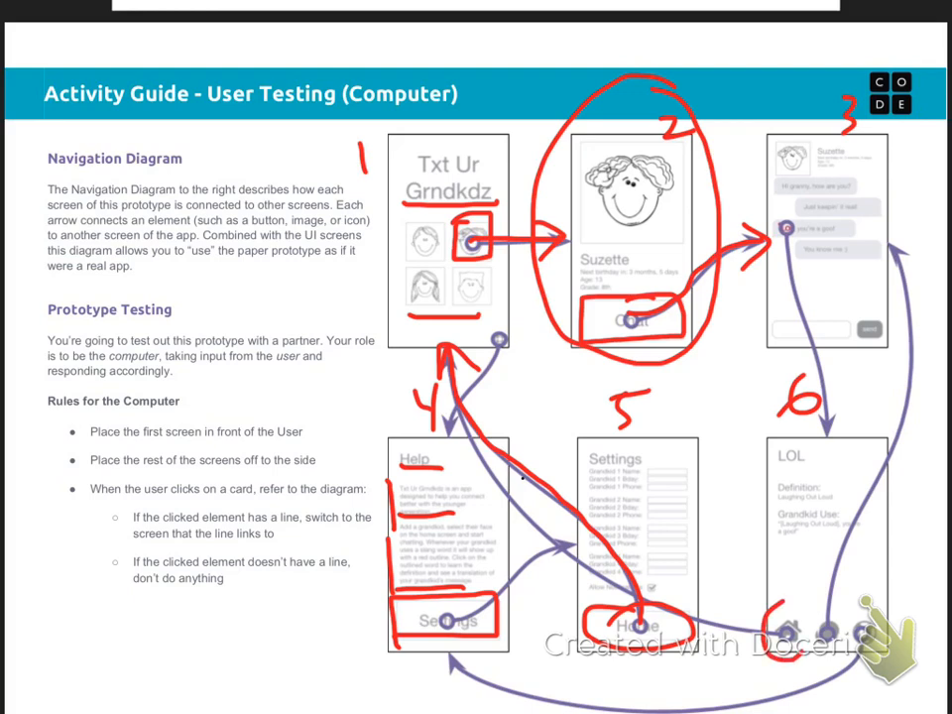
left_click_drag(451, 371, 803, 635)
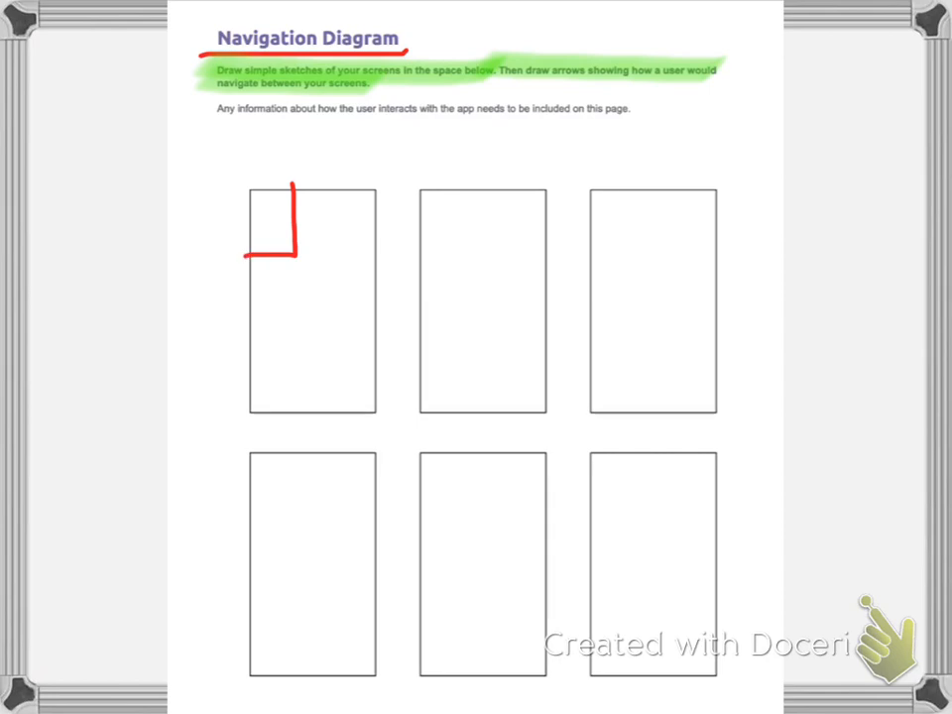
- Sketch a face, text lines and three picture boxes in the first frame, with an arrow to the frame below
left_click_drag(258, 199, 283, 232)
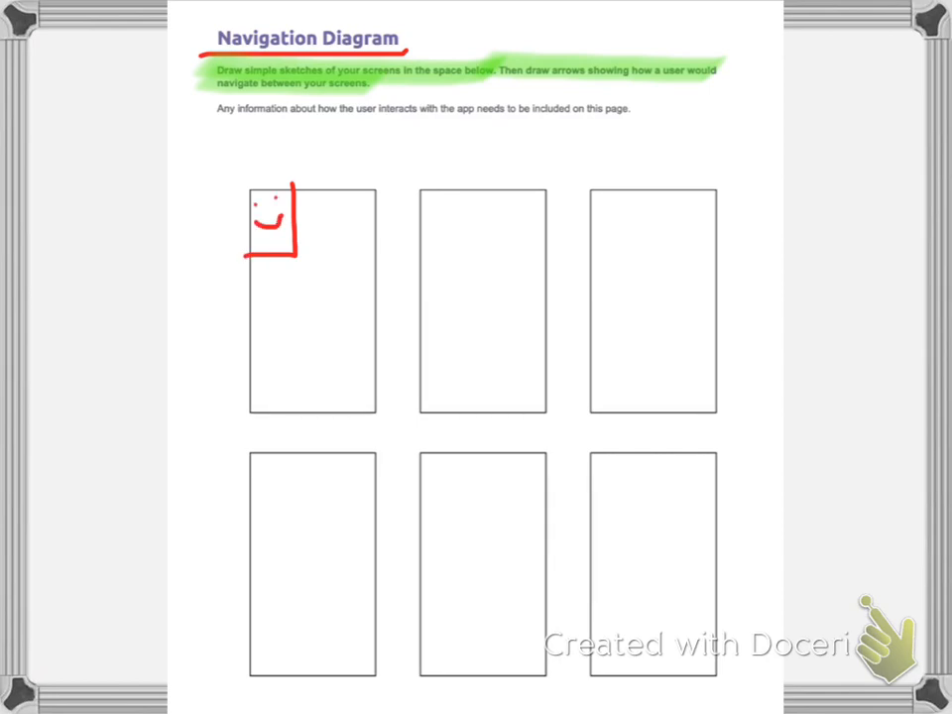
left_click_drag(312, 208, 362, 236)
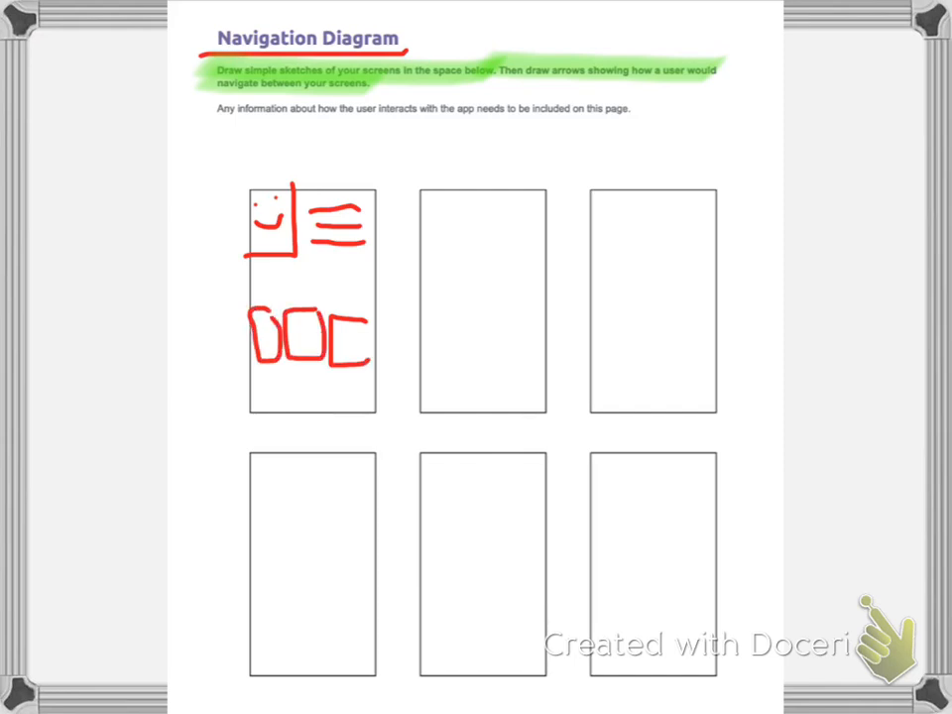
left_click_drag(263, 381, 347, 387)
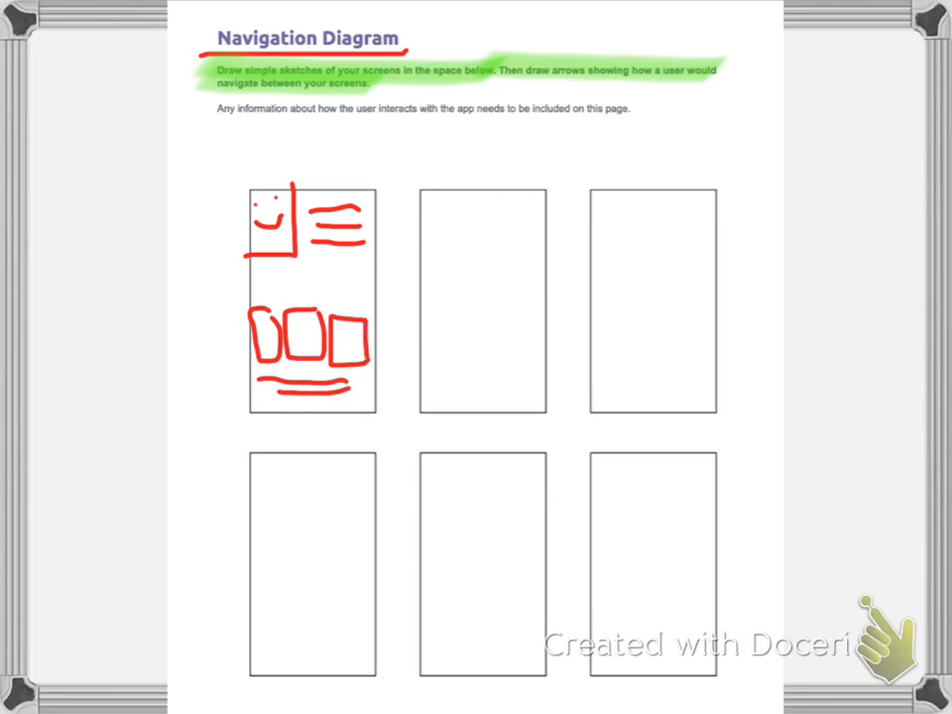
left_click_drag(357, 337, 362, 471)
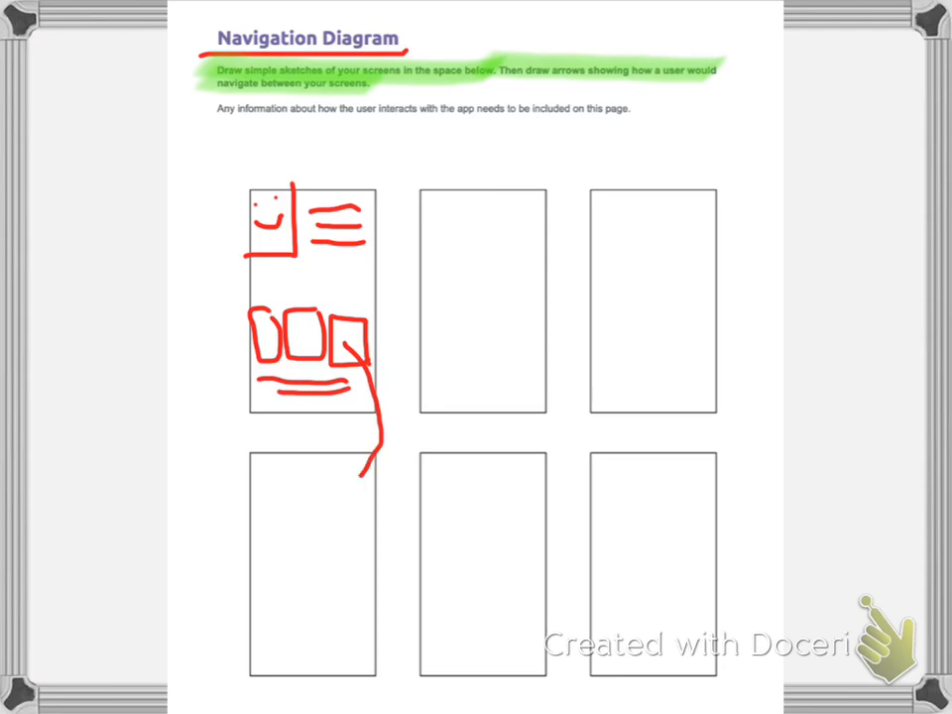
left_click_drag(357, 436, 382, 481)
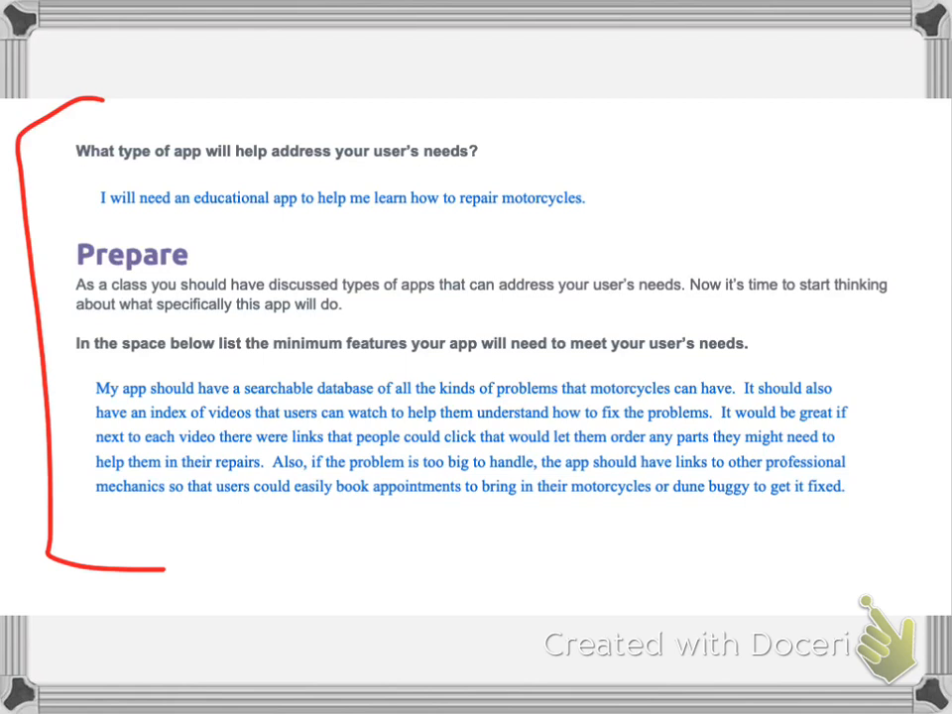
- Underline the app-type and minimum-features prompts in red and highlight the educational-app answer and searchable-database sentence in green
left_click_drag(74, 166, 481, 167)
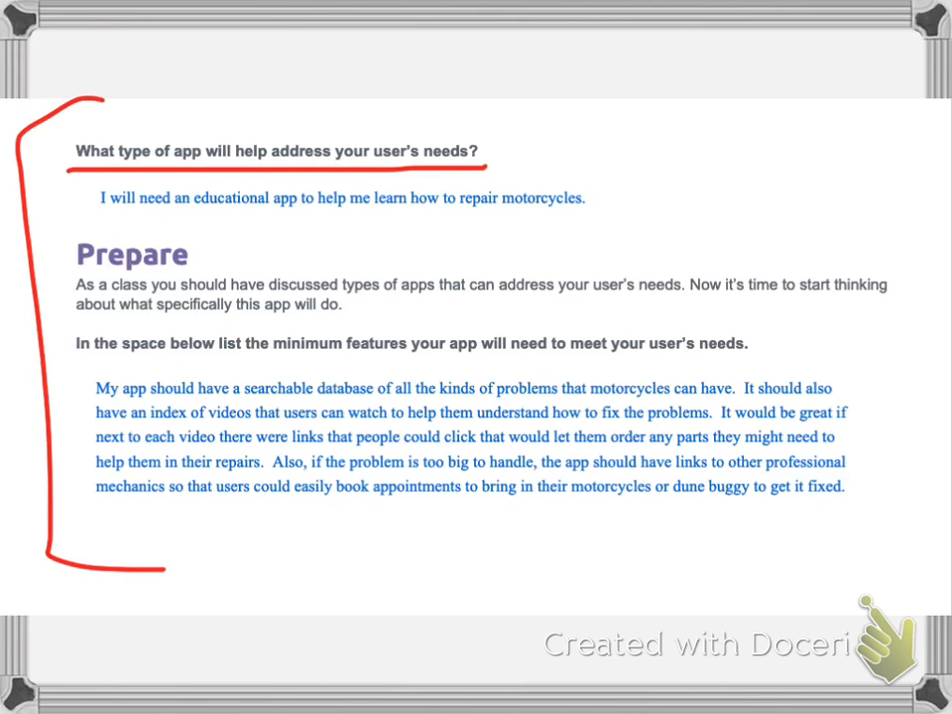
left_click_drag(94, 197, 585, 198)
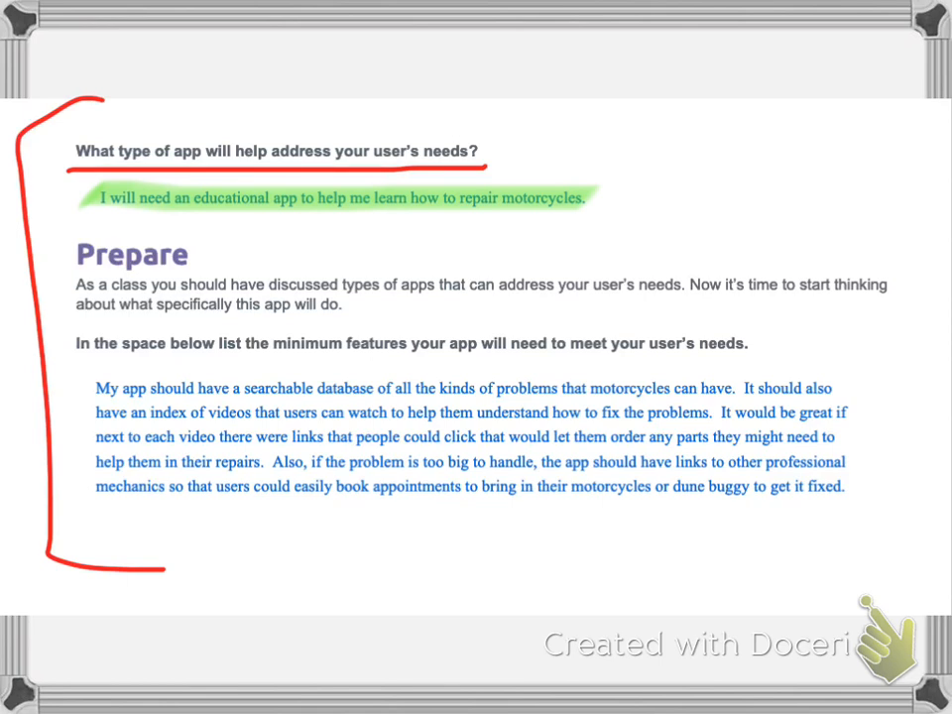
left_click_drag(75, 359, 768, 362)
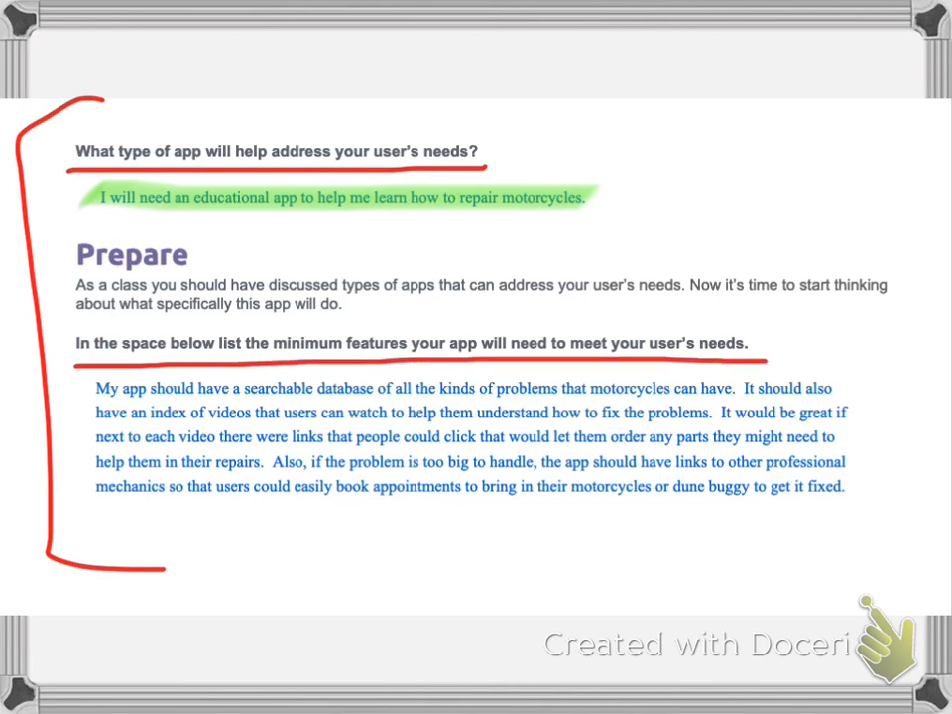
left_click_drag(95, 387, 433, 387)
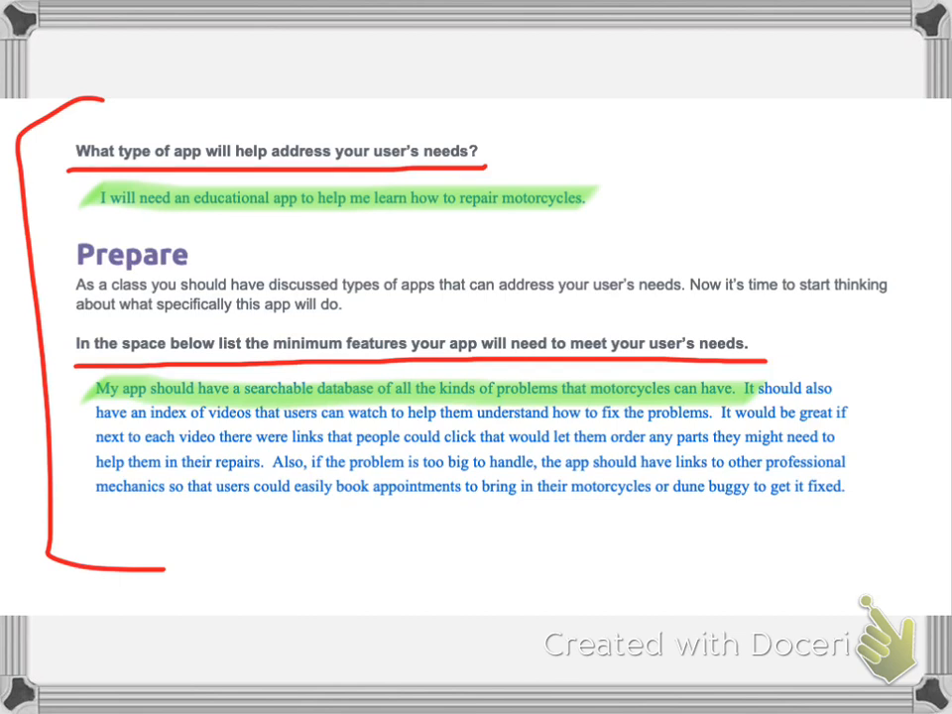
- Highlight the too-big-to-handle part in green and draw a green band beneath the paragraph
left_click_drag(275, 461, 496, 461)
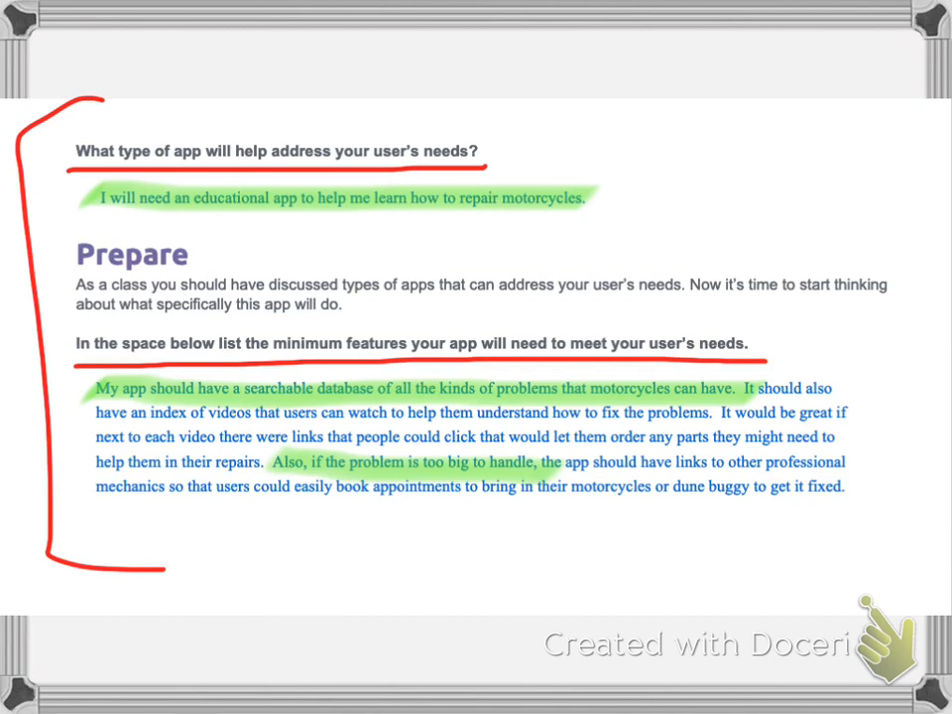
left_click_drag(94, 535, 283, 530)
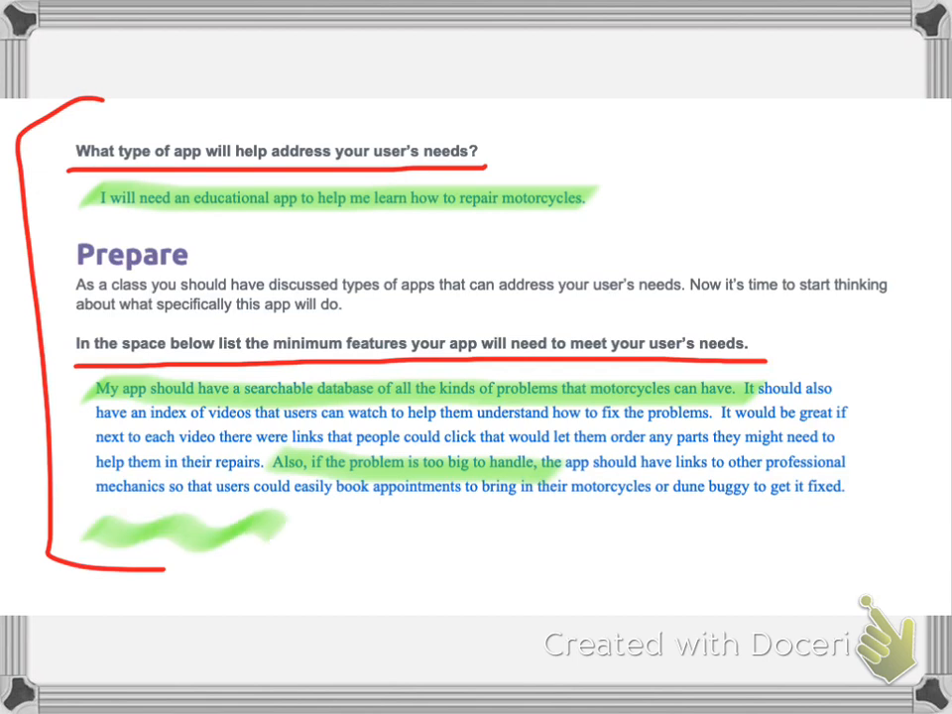
left_click_drag(278, 535, 892, 520)
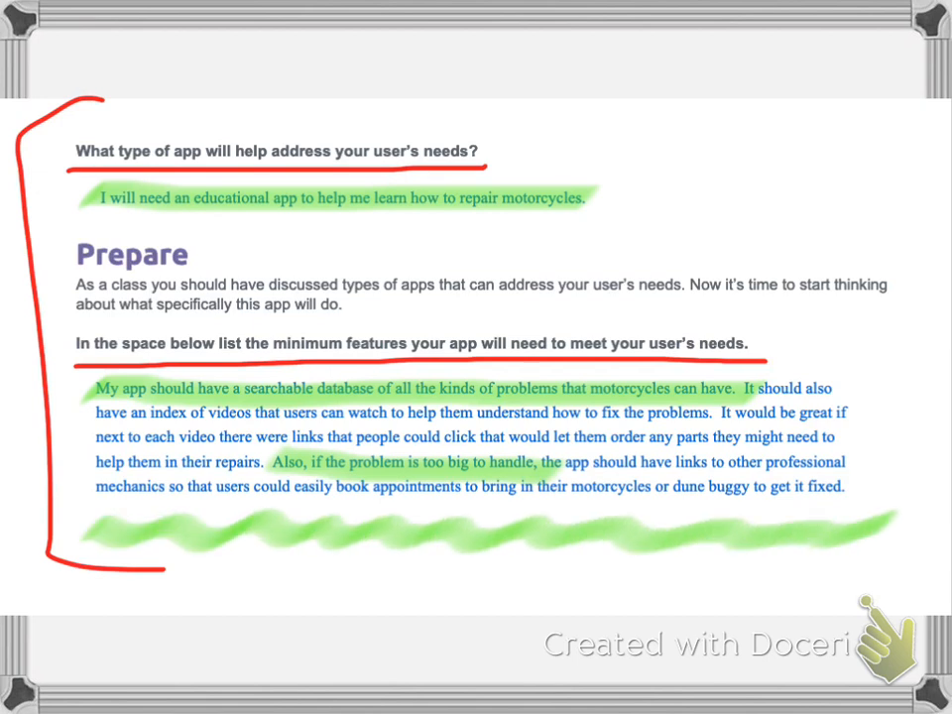